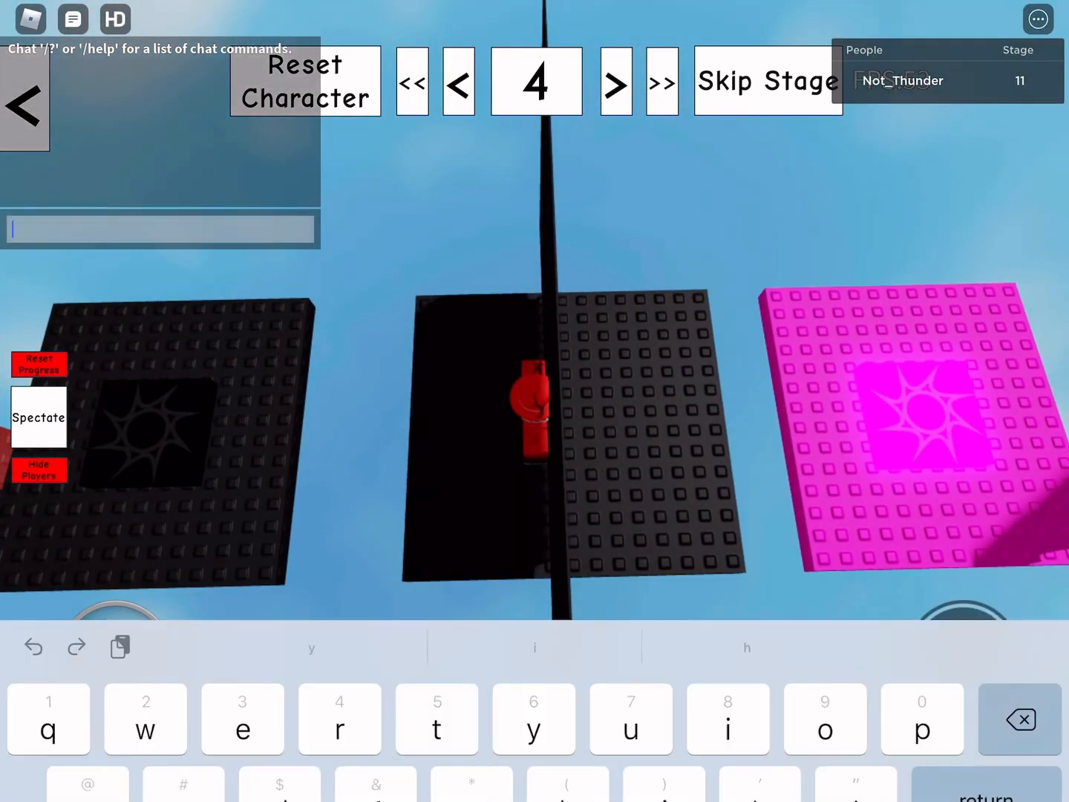
{"action": "type", "text": "/"}
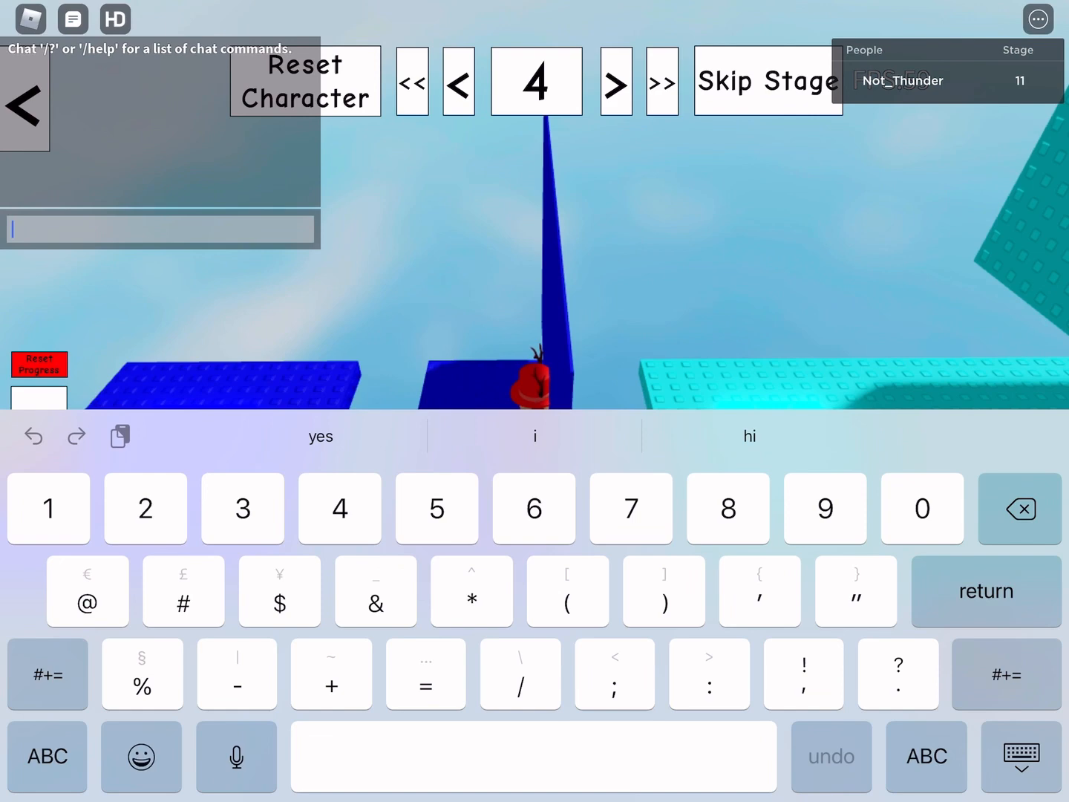
{"action": "type", "text": "/e dance"}
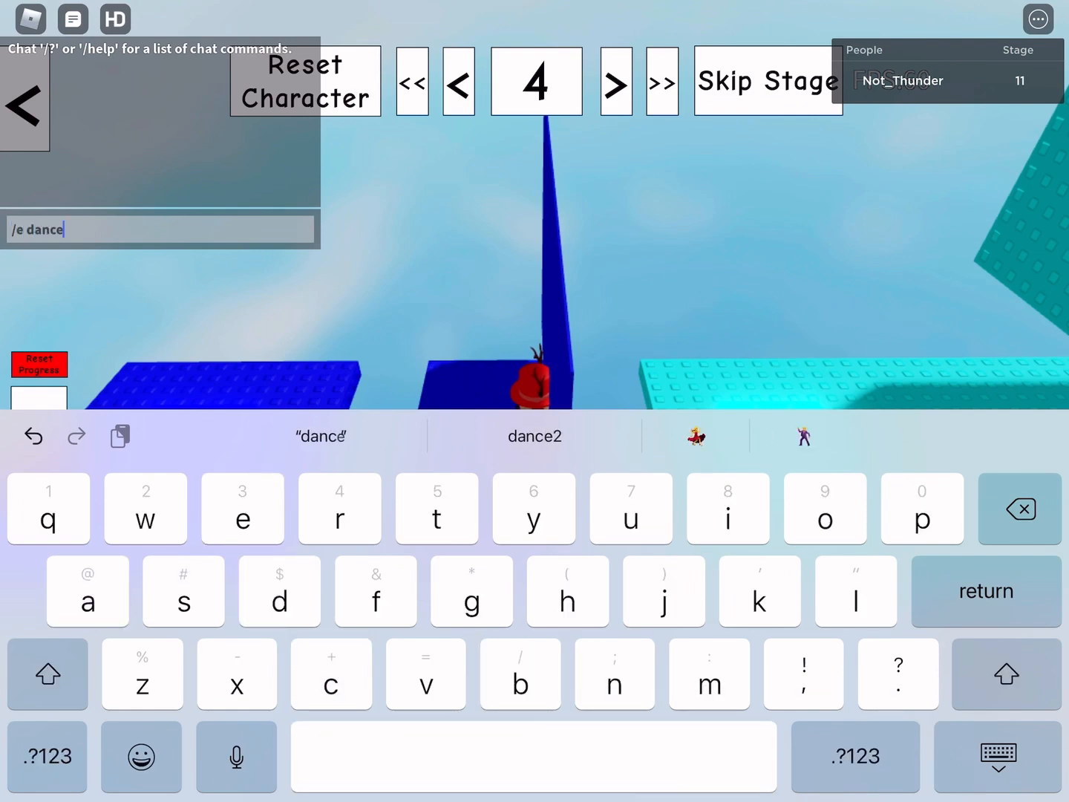